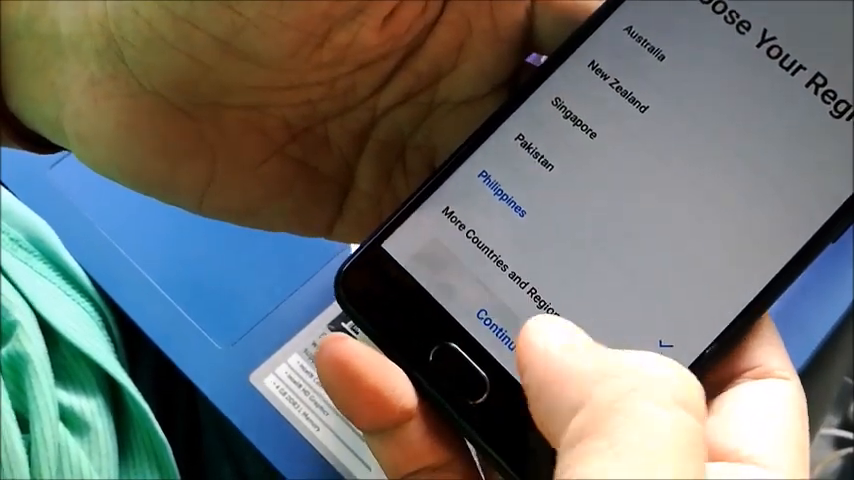
Confirm Philippines as the phone's region on the Choose Your Region screen.
{"action": "left_click", "coordinate": [494, 322]}
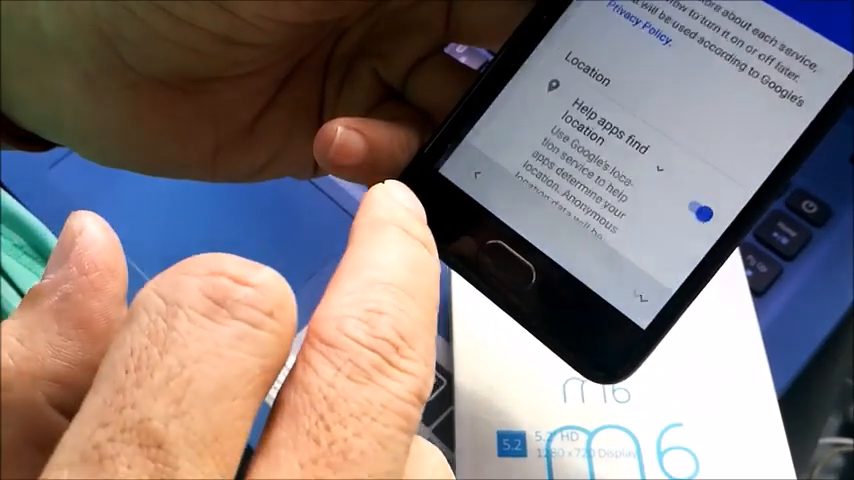
Scroll through Google services, keeping 'Help apps find location' switched on.
{"action": "scroll", "scroll_direction": "down", "scroll_amount": 3}
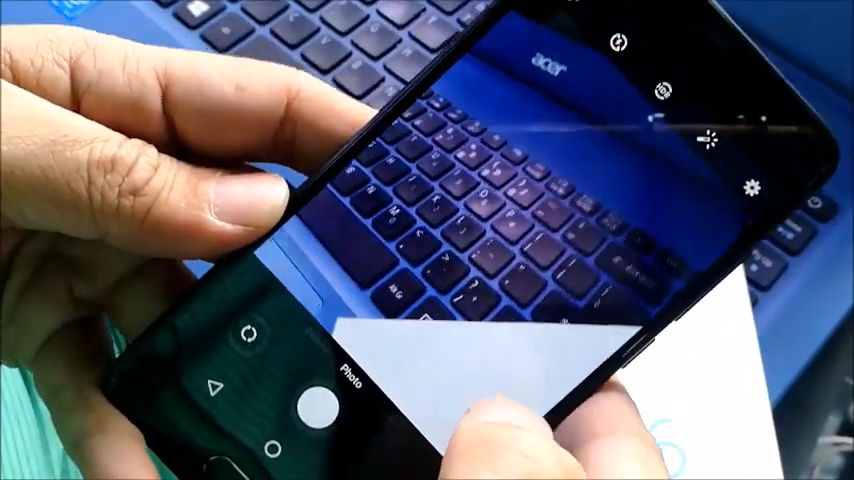
Open the Camera settings list showing photo size 4160x3120 and SD card storage.
{"action": "left_click", "coordinate": [758, 184]}
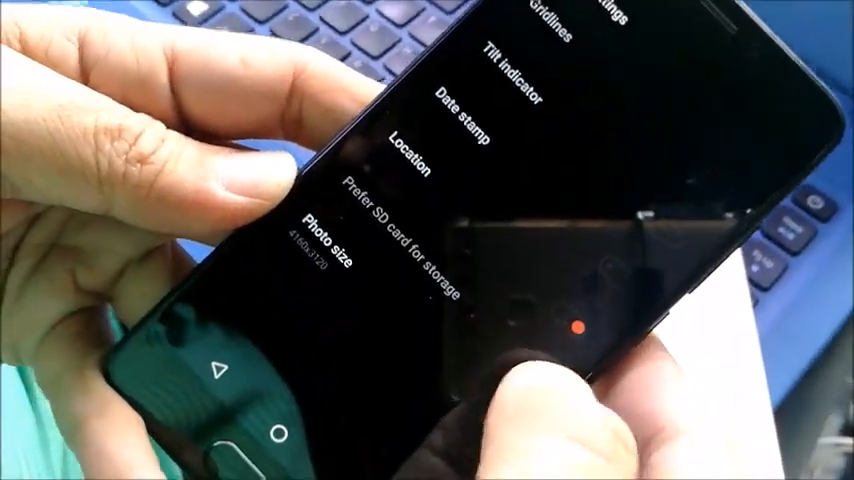